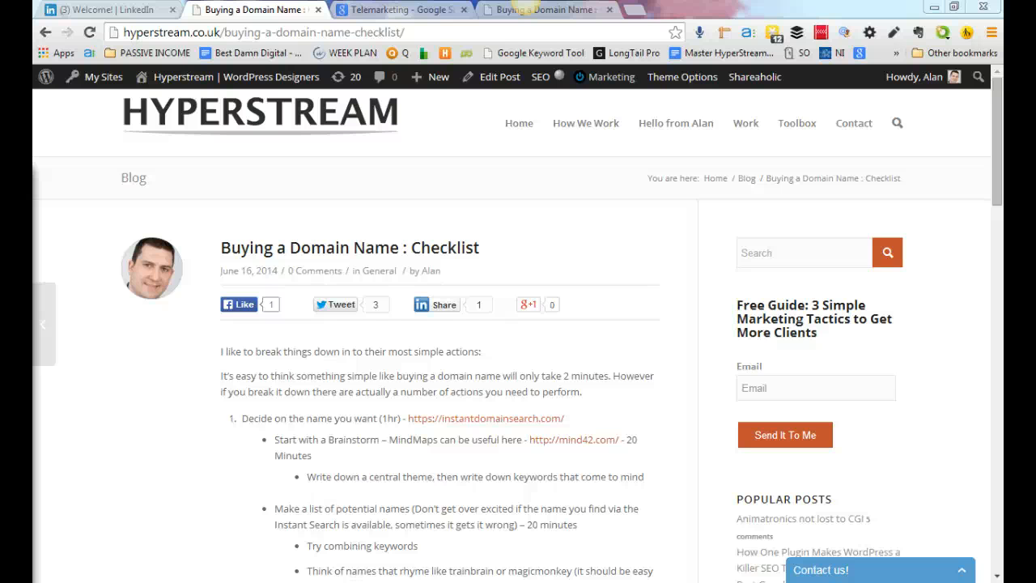
pyautogui.moveTo(716, 178)
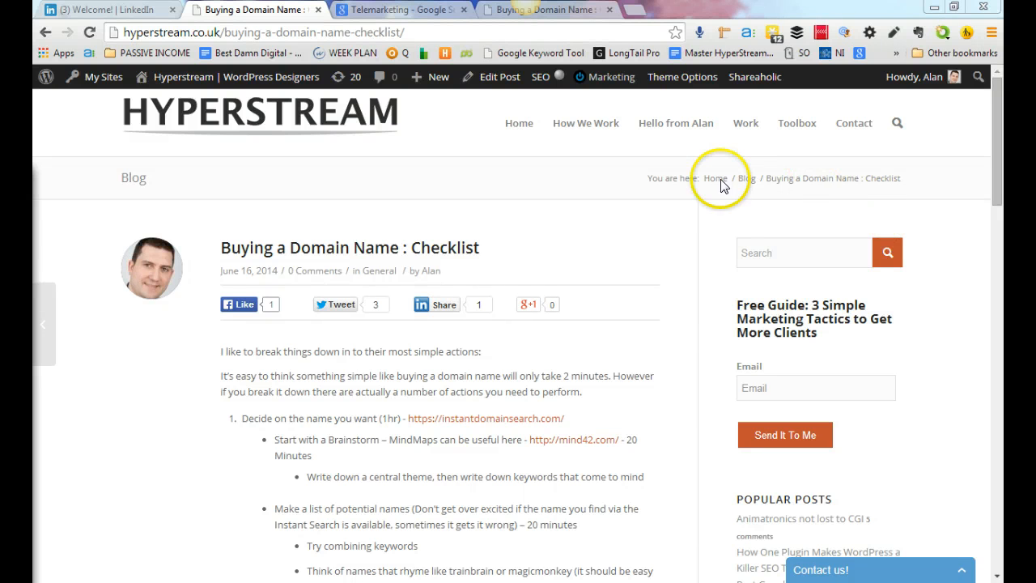
pyautogui.moveTo(505, 220)
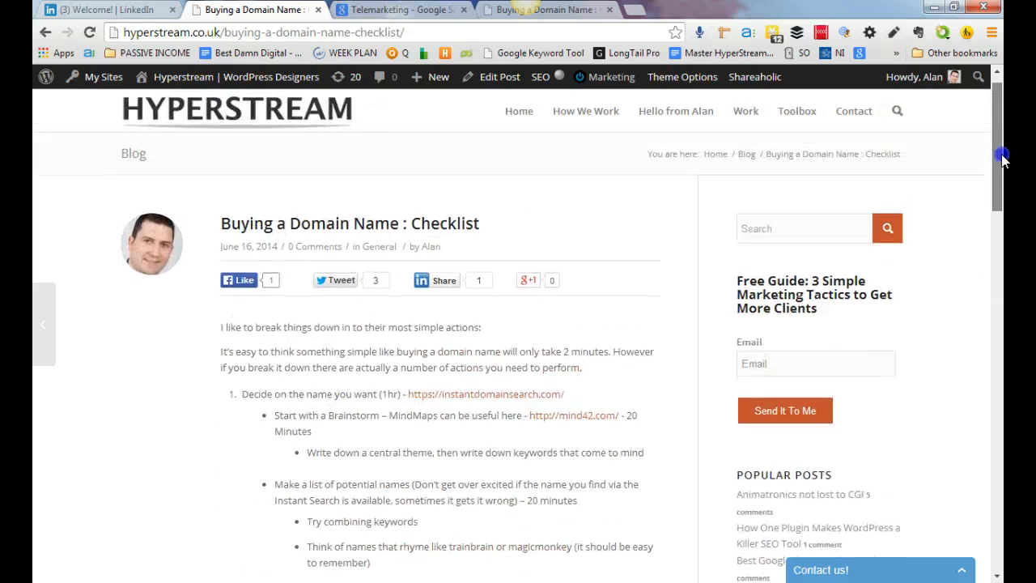
# - Go to the Widgets admin page from the site name menu in the admin bar
pyautogui.scroll(-3)
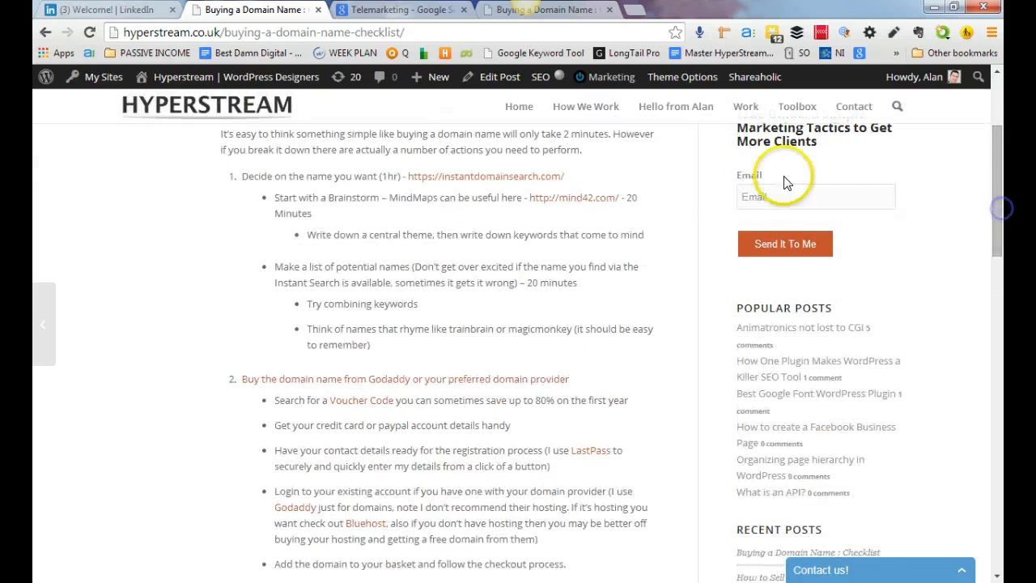
pyautogui.scroll(3)
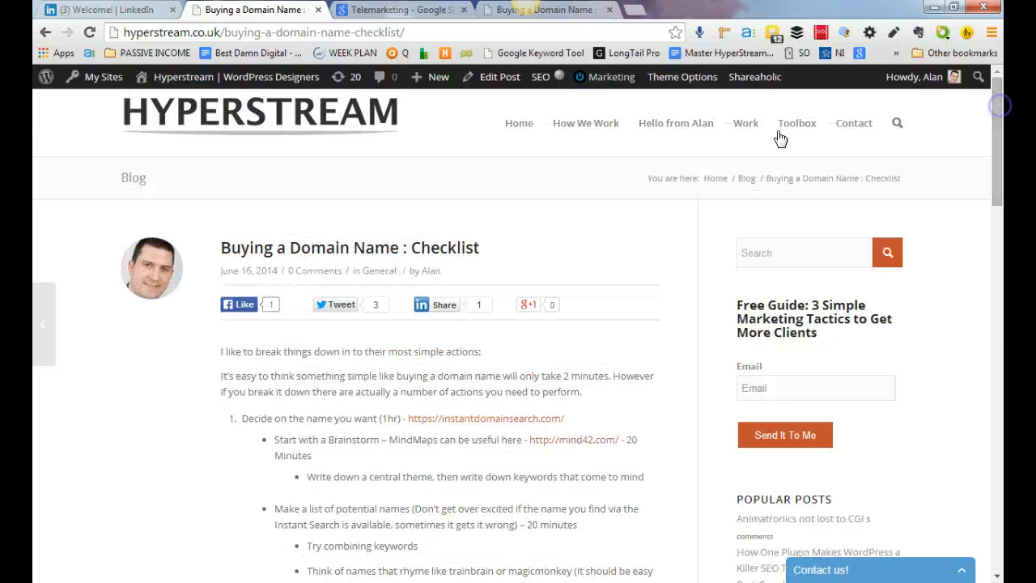
pyautogui.click(185, 77)
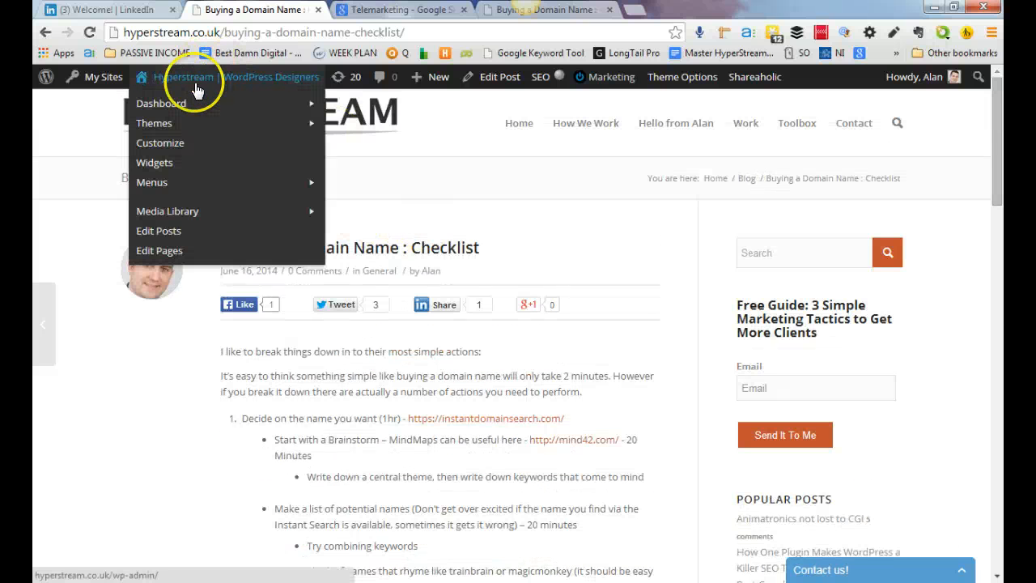
pyautogui.click(156, 162)
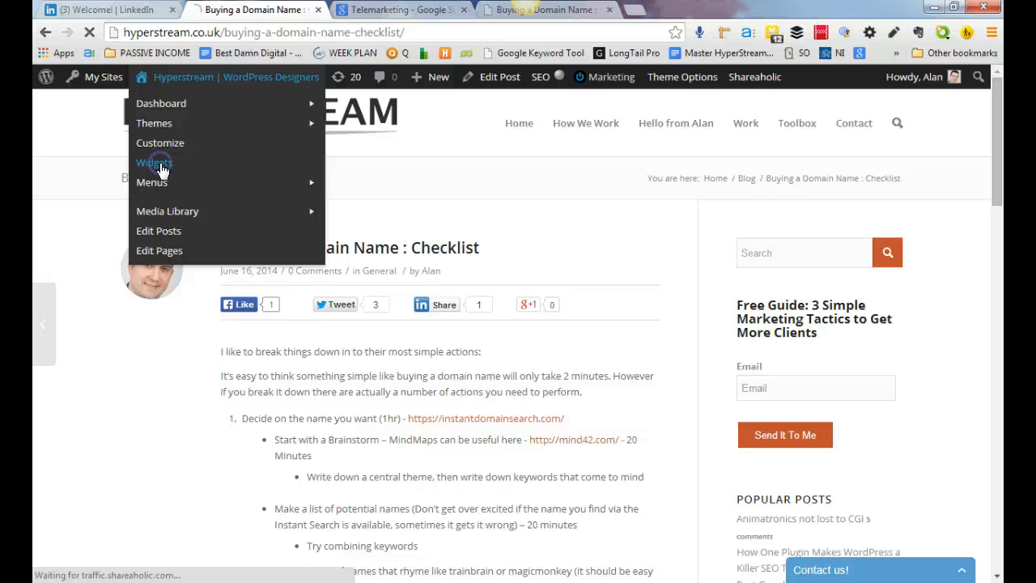
pyautogui.click(154, 162)
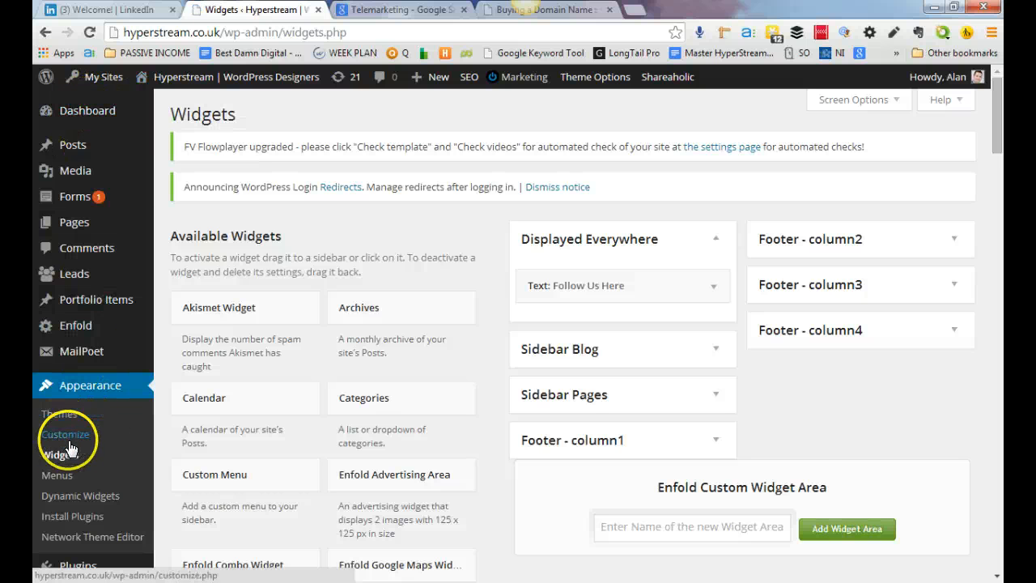
pyautogui.moveTo(894, 311)
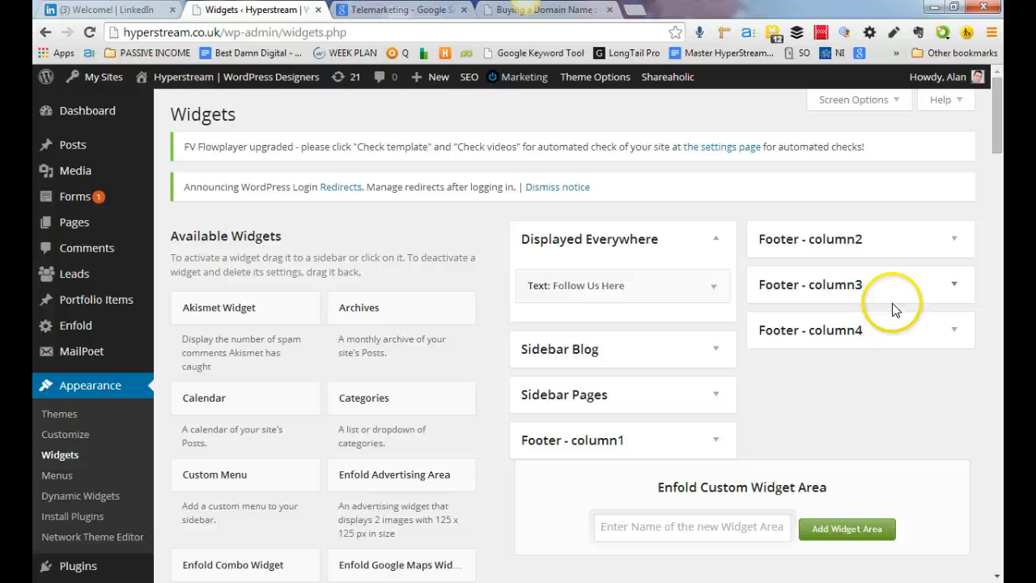
pyautogui.moveTo(764, 333)
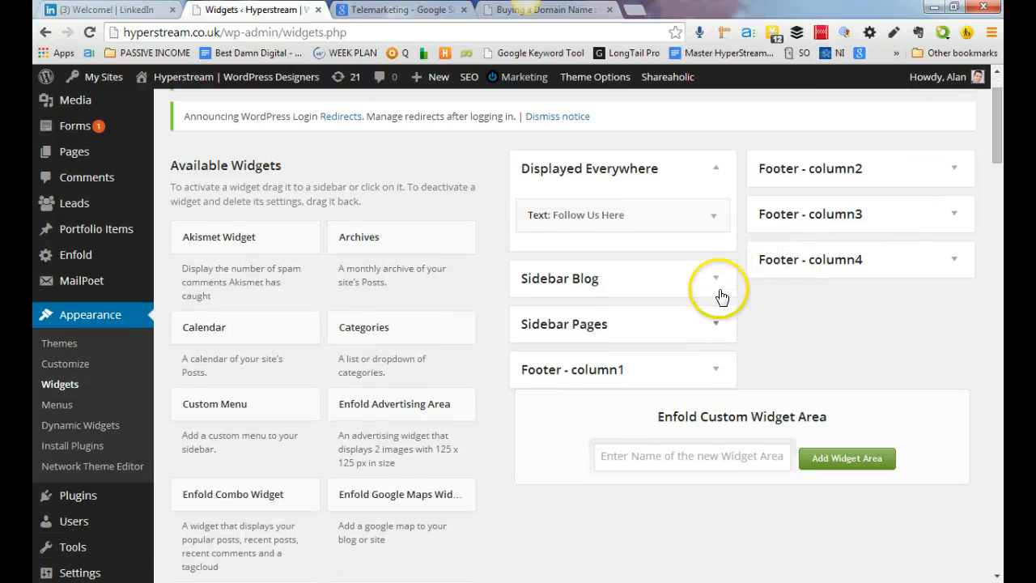
pyautogui.moveTo(842, 253)
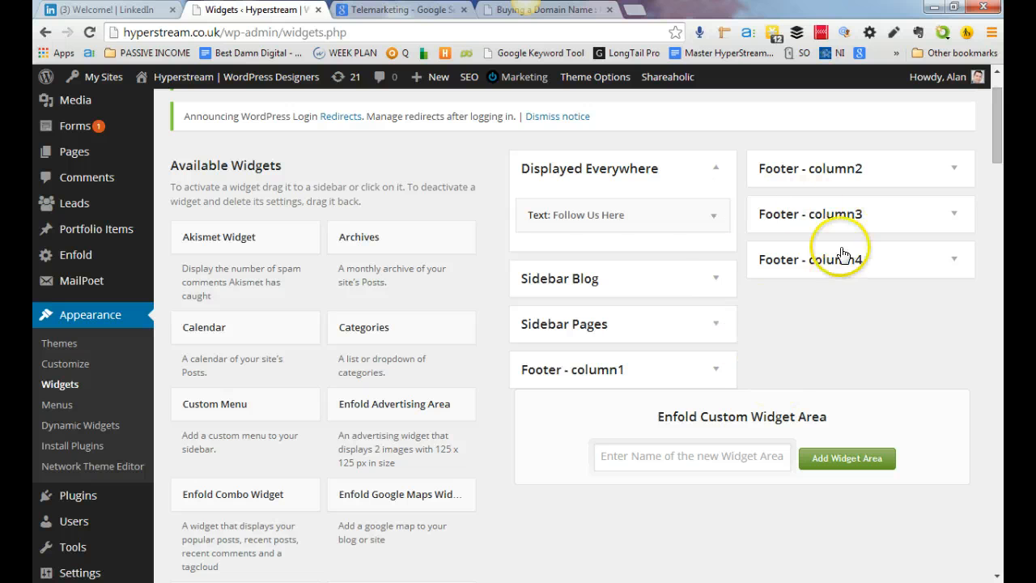
pyautogui.moveTo(715, 326)
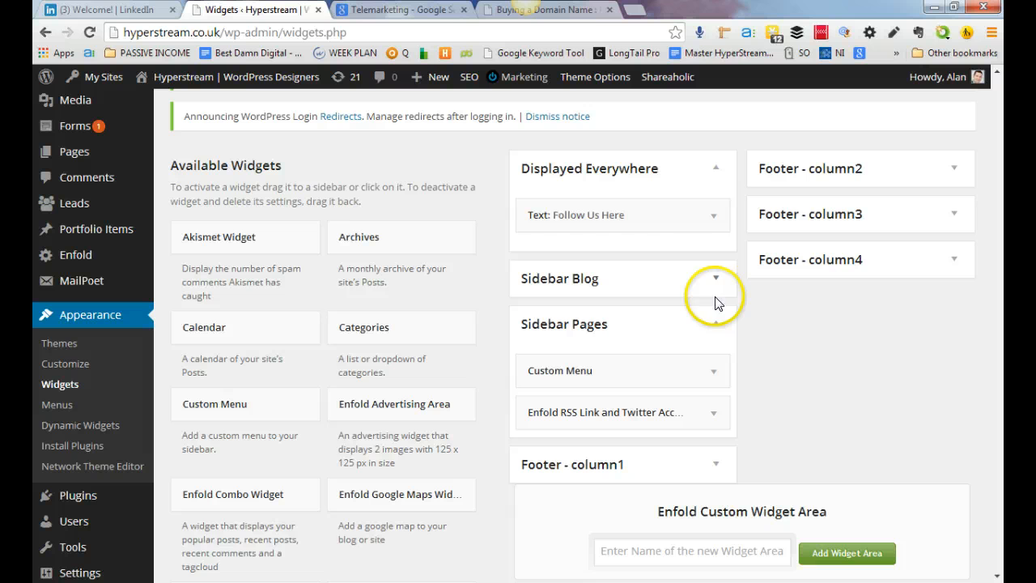
# - Expand the Sidebar Blog area and look through the Available Widgets list
pyautogui.click(716, 324)
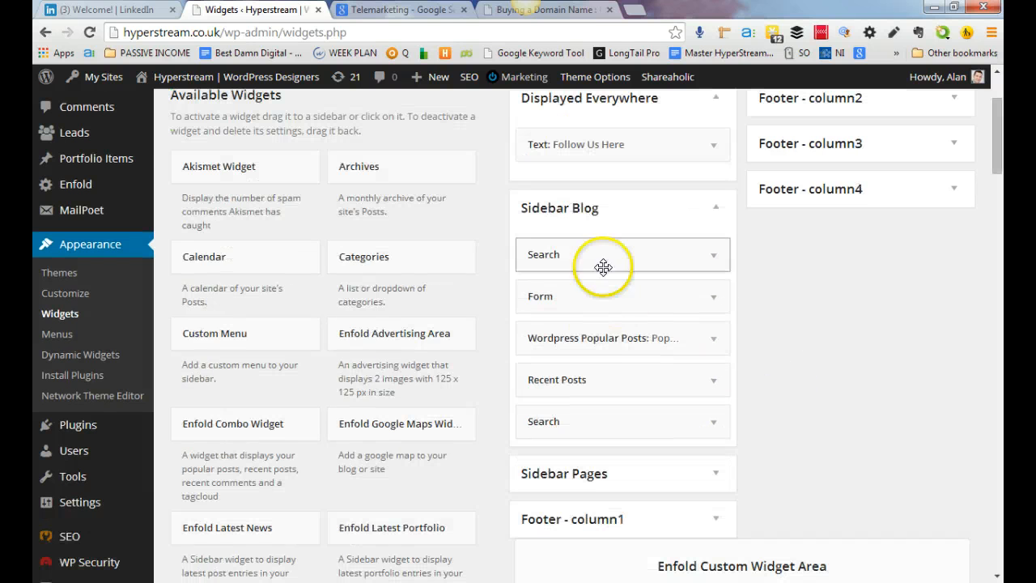
pyautogui.scroll(3)
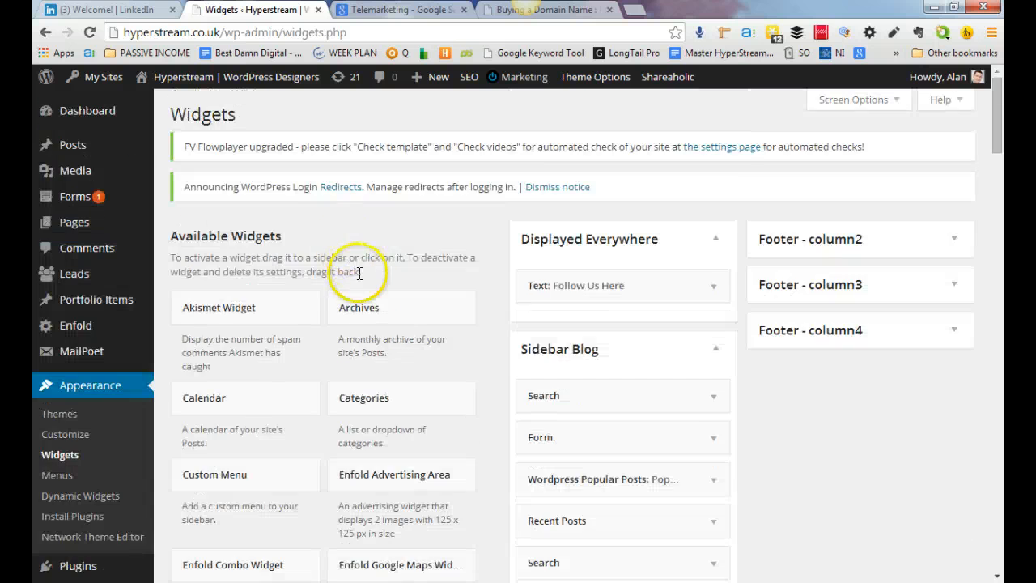
pyautogui.scroll(-3)
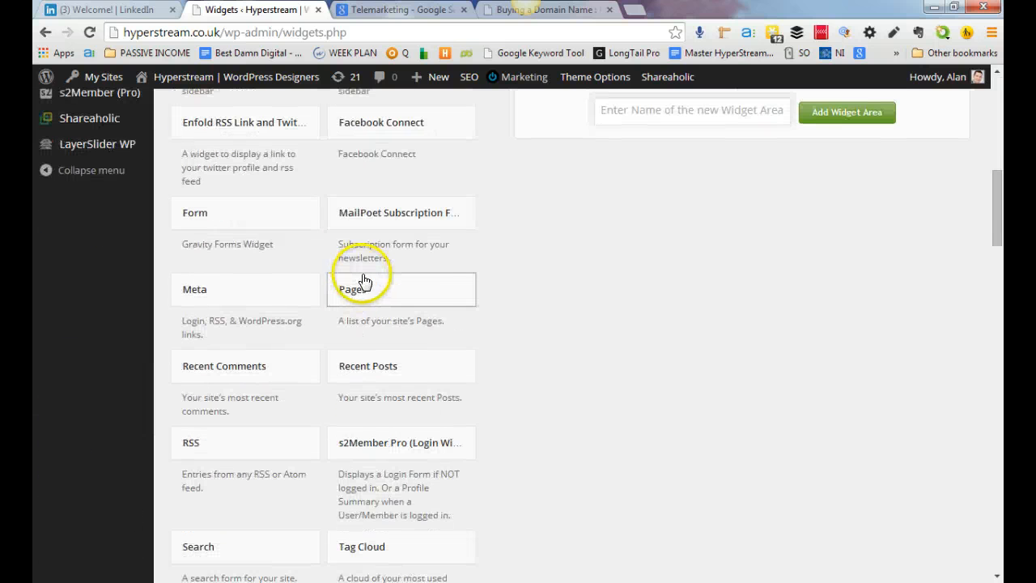
pyautogui.scroll(-3)
pyautogui.write('H')
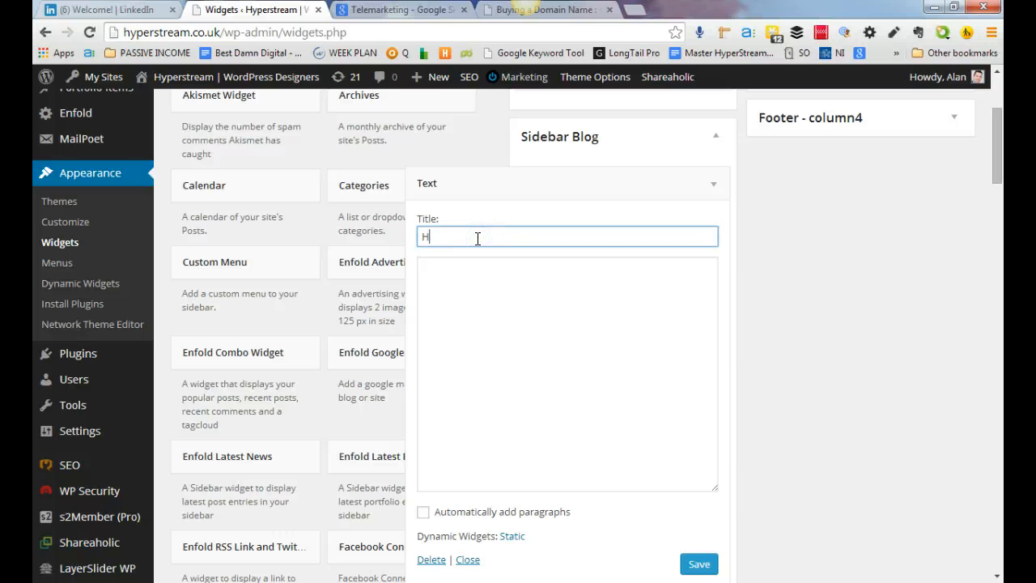
# - Give the Sidebar Blog Text widget the title and body 'Hello World' and save it
pyautogui.write('ello World')
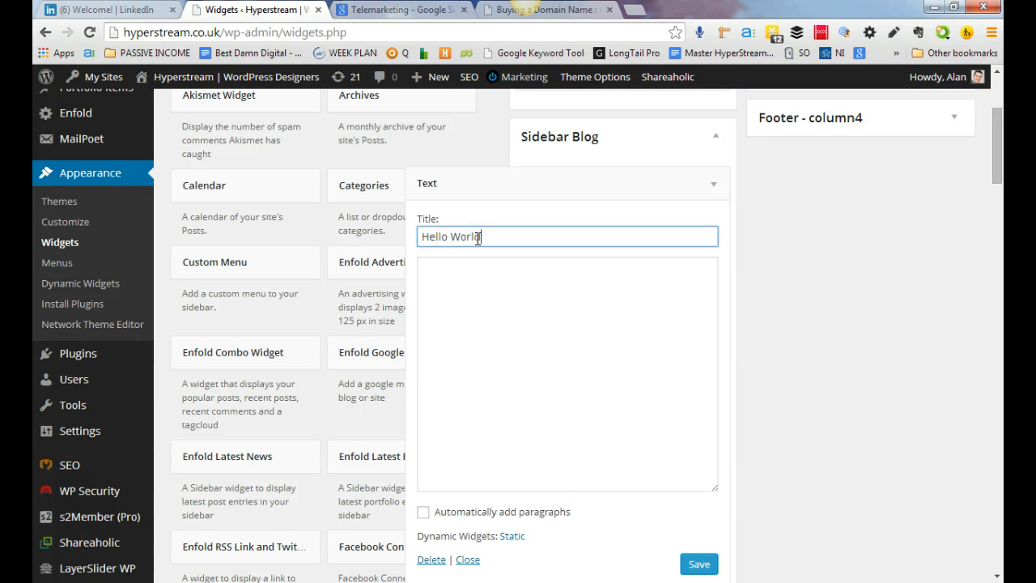
pyautogui.click(567, 372)
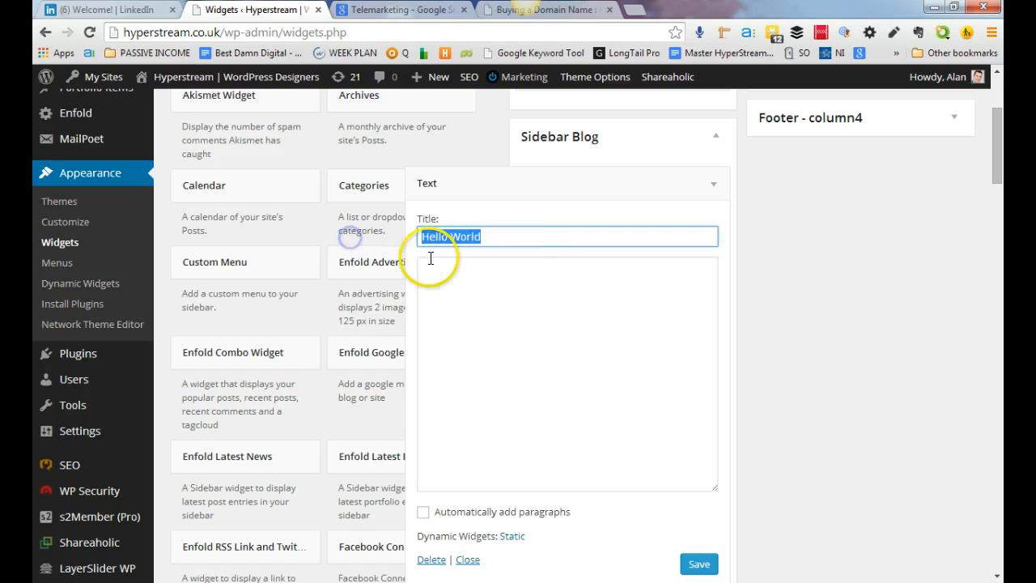
pyautogui.moveTo(532, 226)
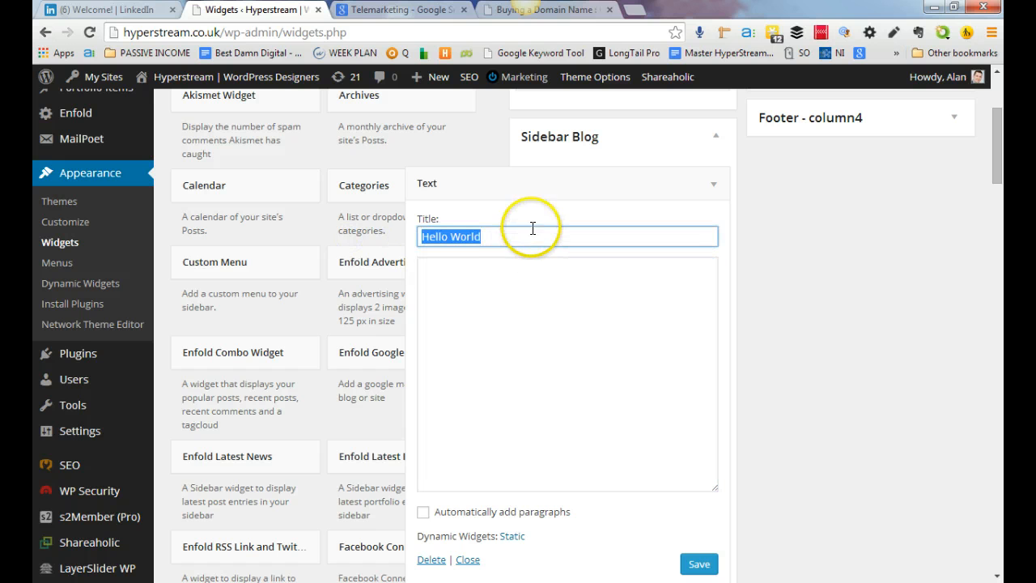
pyautogui.write('Hello World')
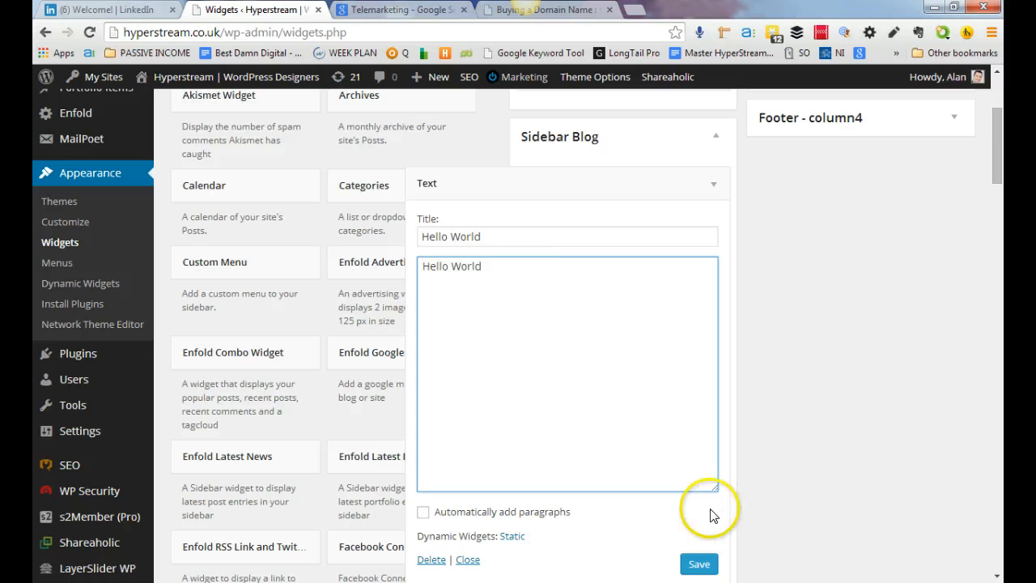
pyautogui.click(698, 564)
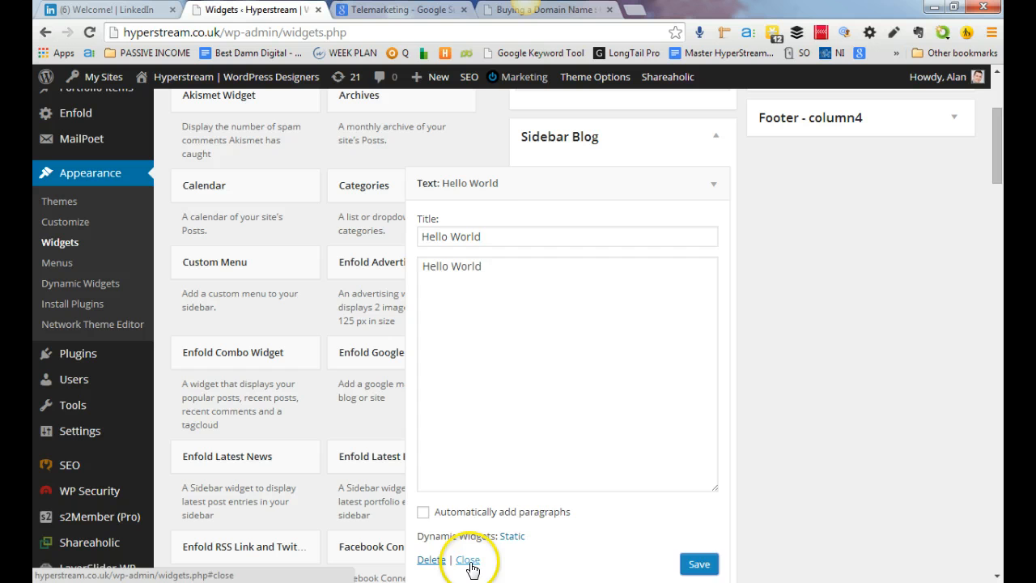
pyautogui.click(468, 560)
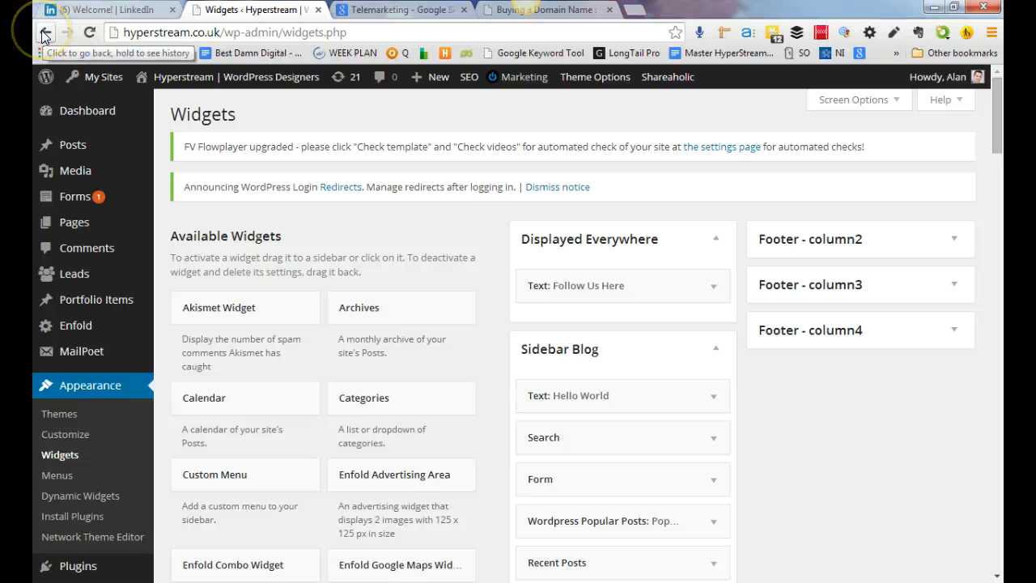
pyautogui.moveTo(586, 369)
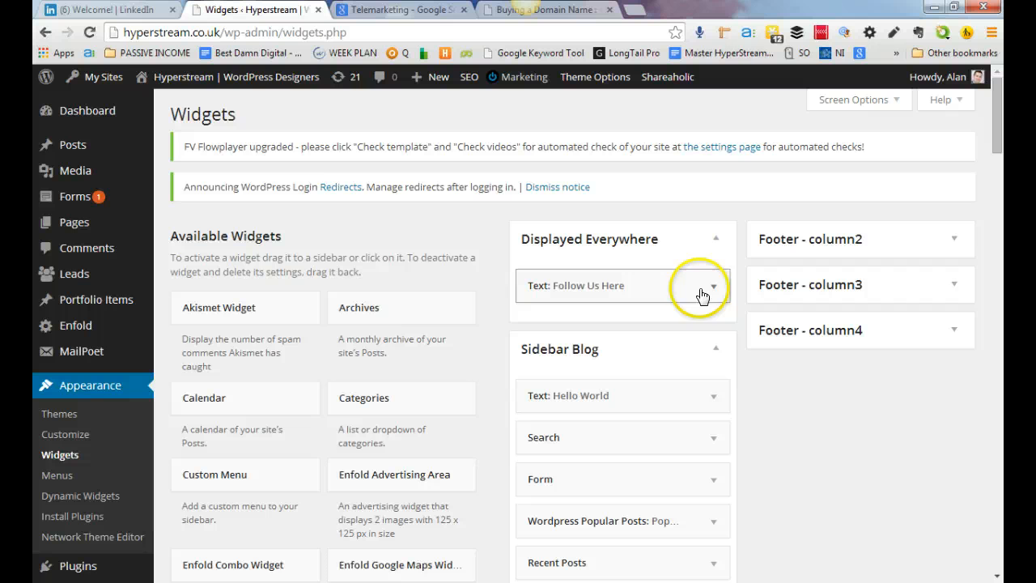
pyautogui.moveTo(547, 413)
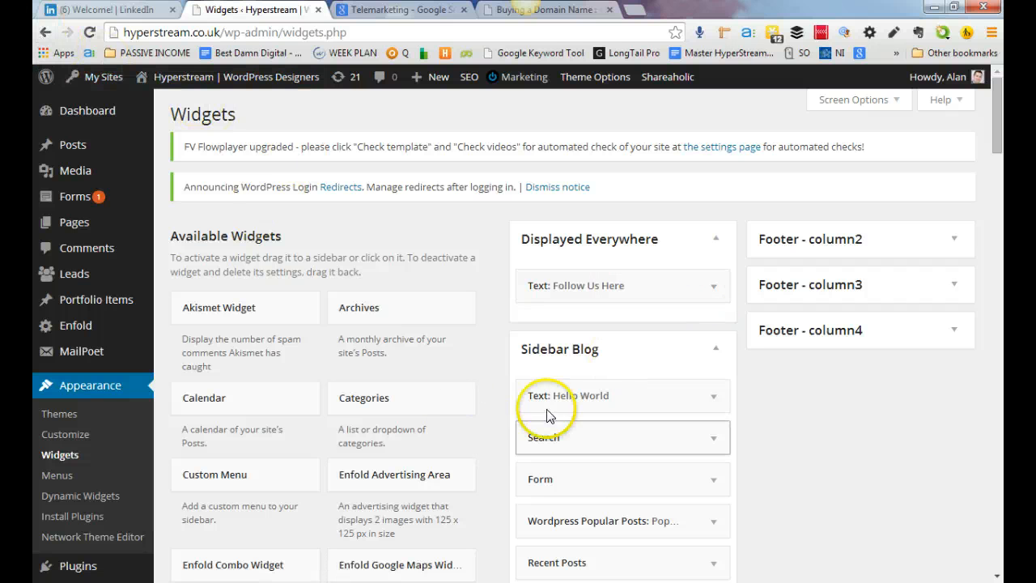
pyautogui.moveTo(541, 246)
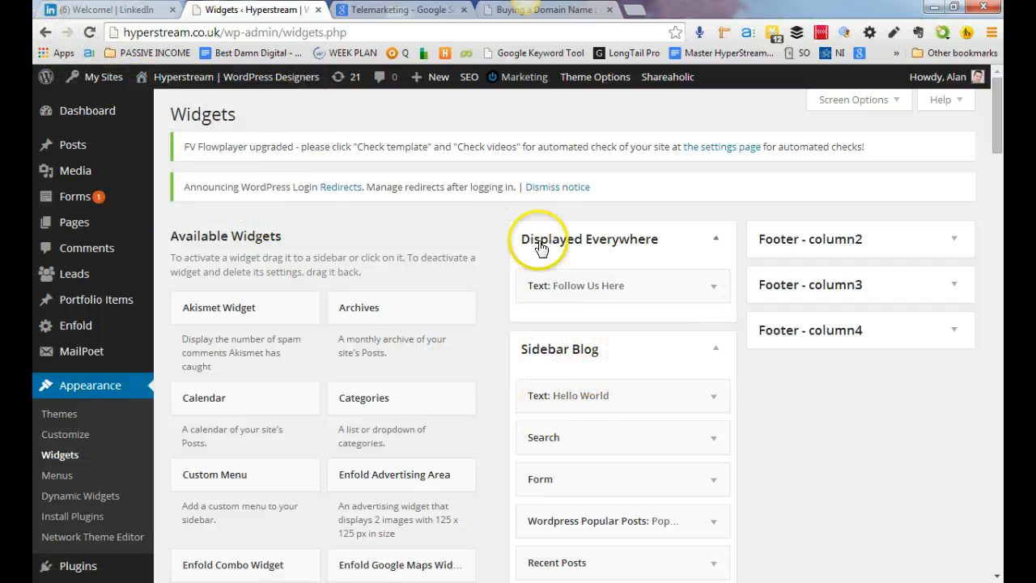
pyautogui.moveTo(322, 61)
pyautogui.write('hyperstream.co.uk')
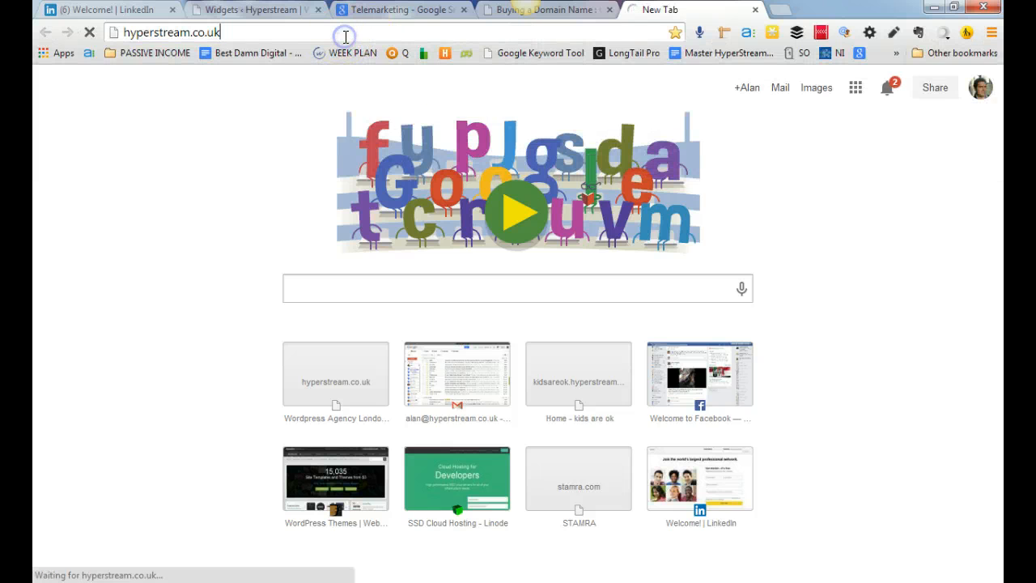
# - Load the site's /blog page to see Hello World in its sidebar
pyautogui.write('/blof')
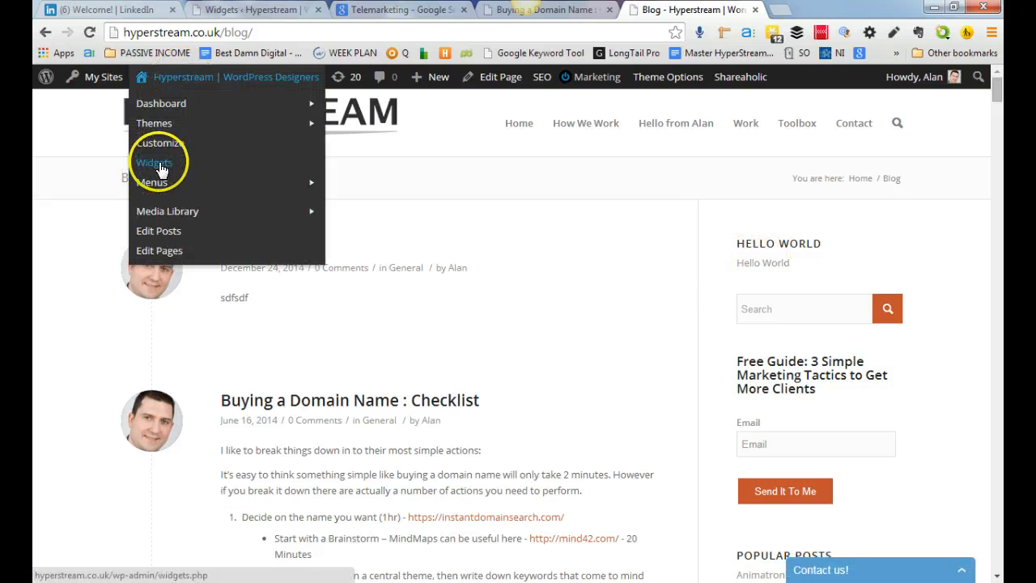
# - Return to the Widgets admin page via the admin bar site menu
pyautogui.click(154, 161)
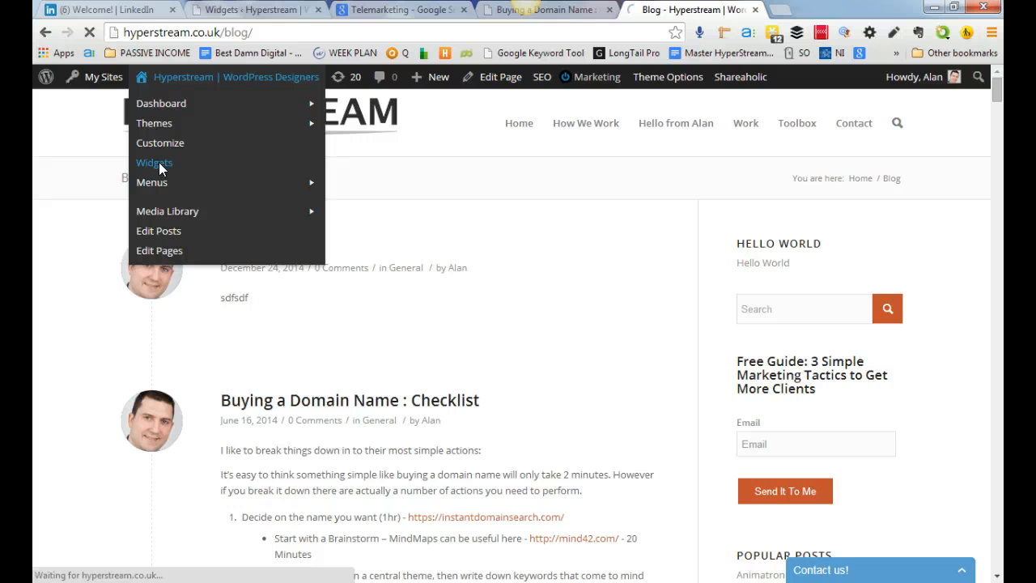
pyautogui.click(154, 162)
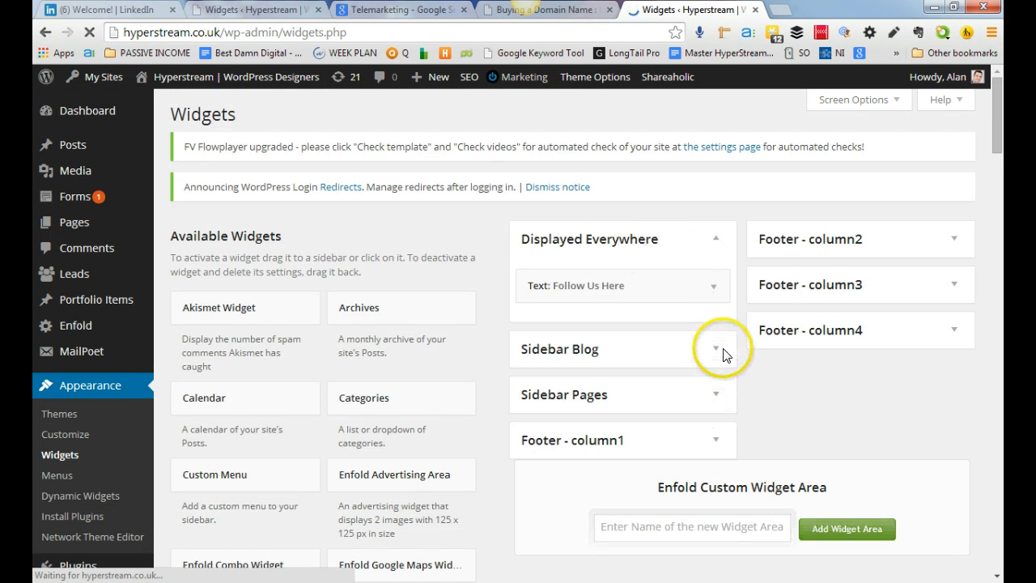
# - Expand Sidebar Blog, review the Hello World text widget's settings, then collapse it
pyautogui.click(716, 350)
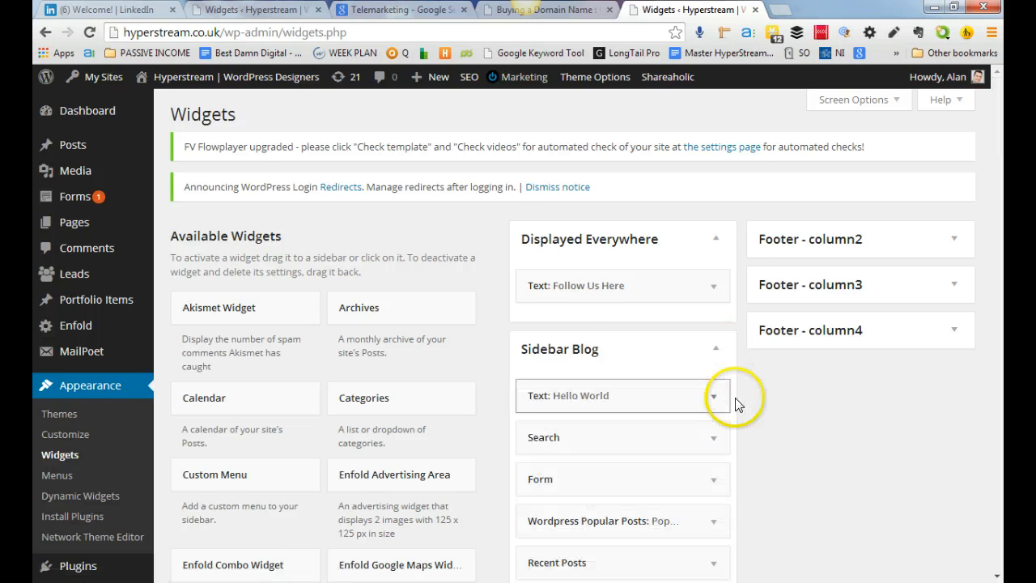
pyautogui.scroll(-3)
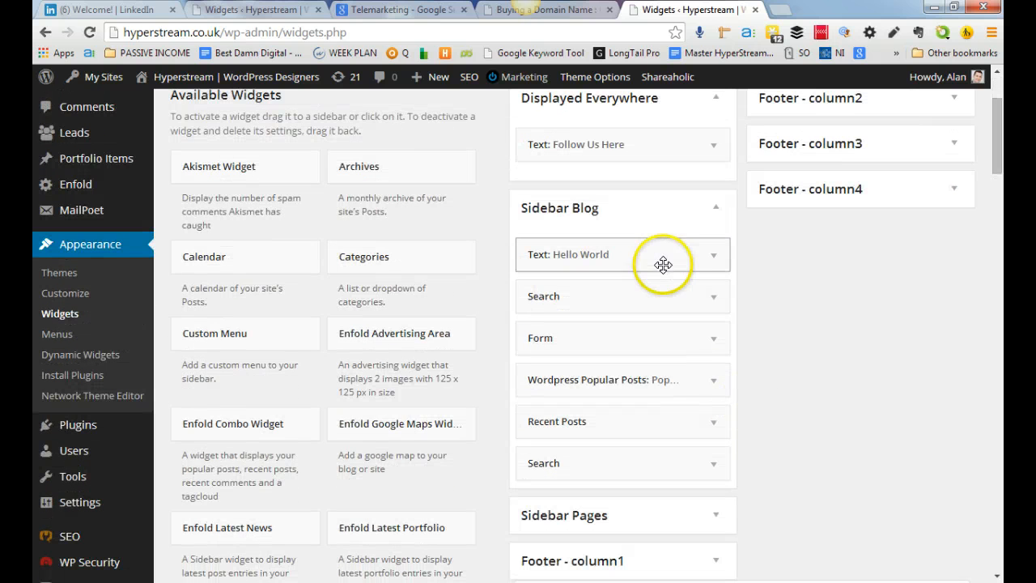
pyautogui.click(713, 254)
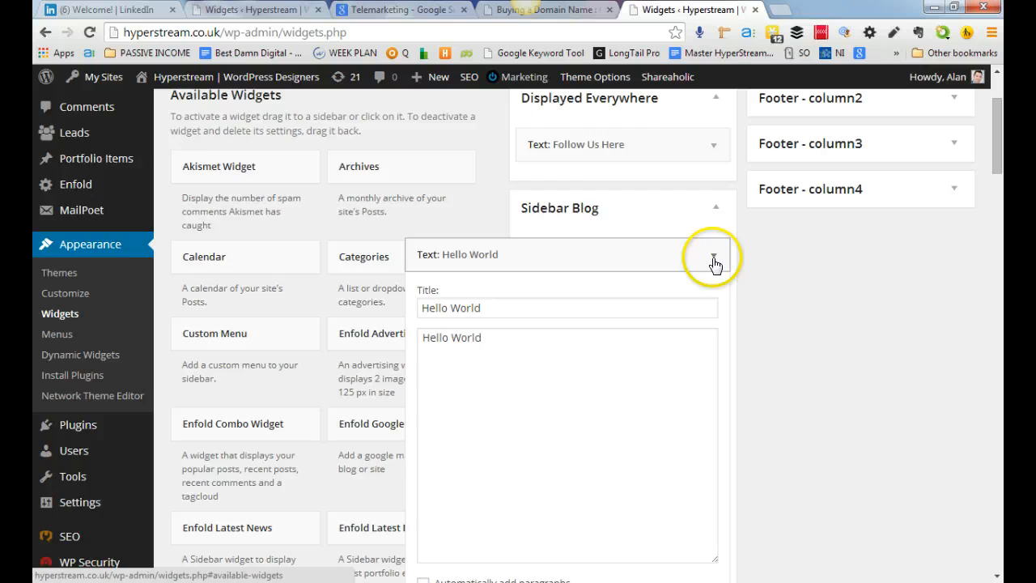
pyautogui.scroll(-3)
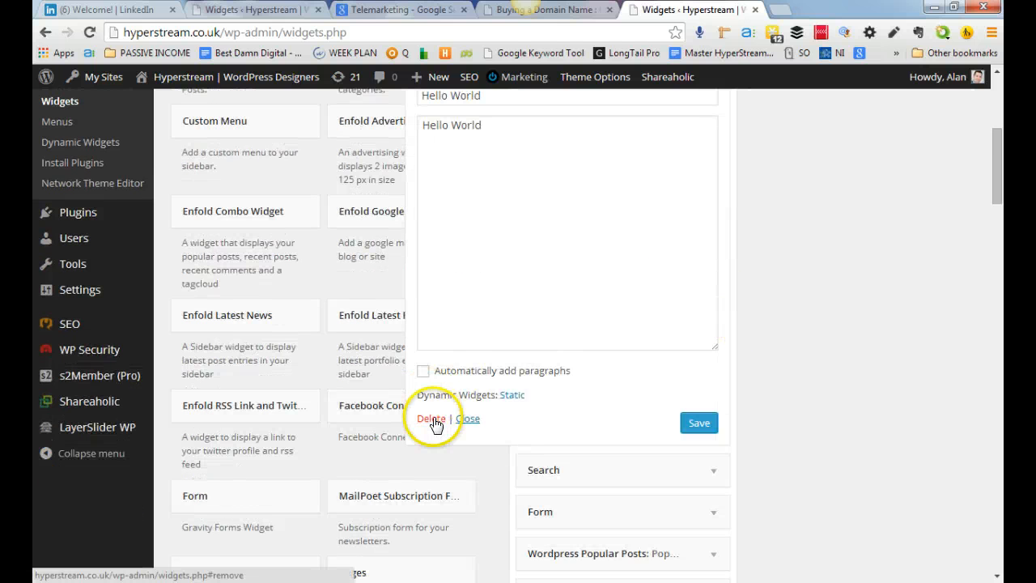
pyautogui.scroll(3)
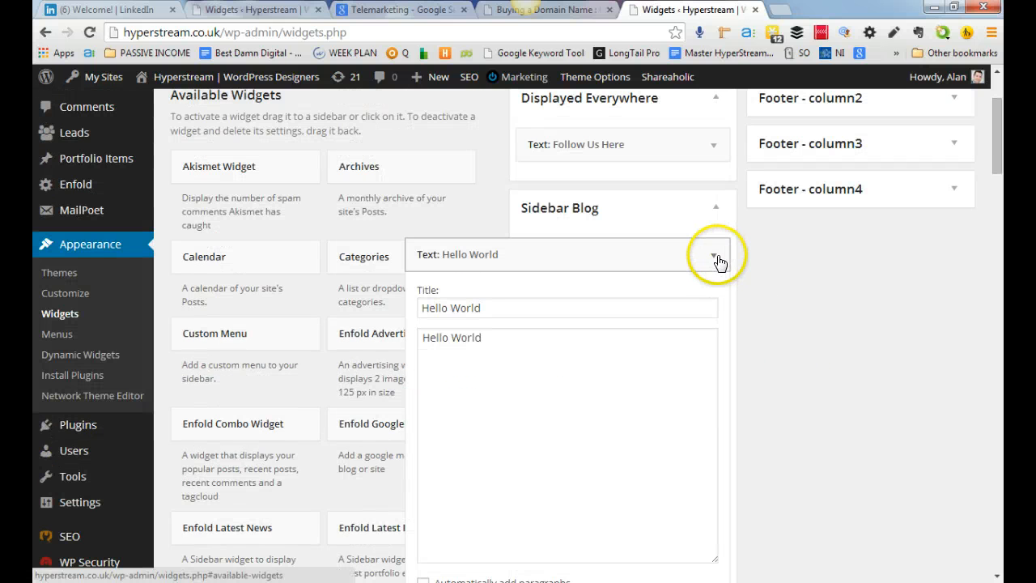
pyautogui.click(712, 254)
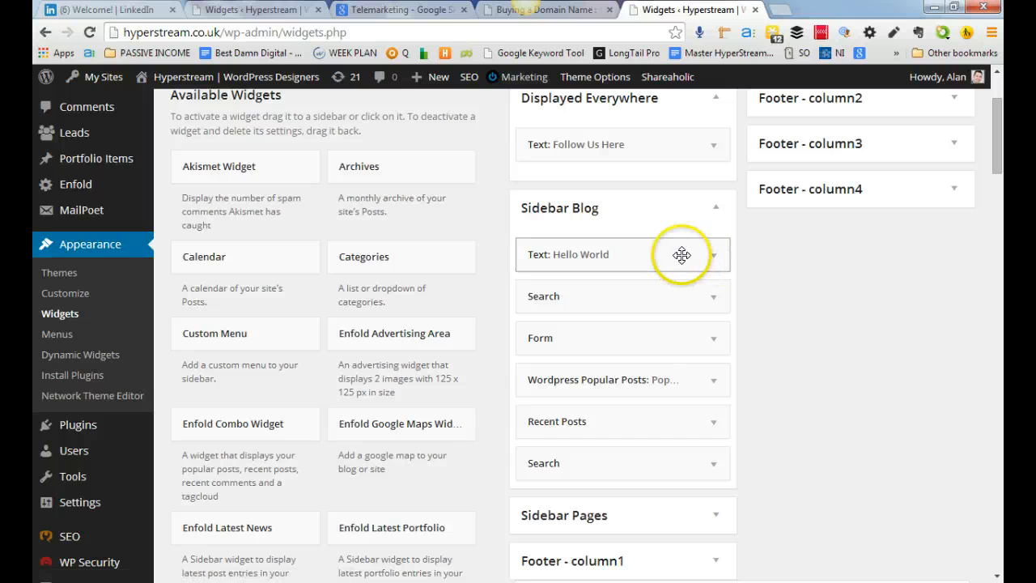
pyautogui.moveTo(606, 253)
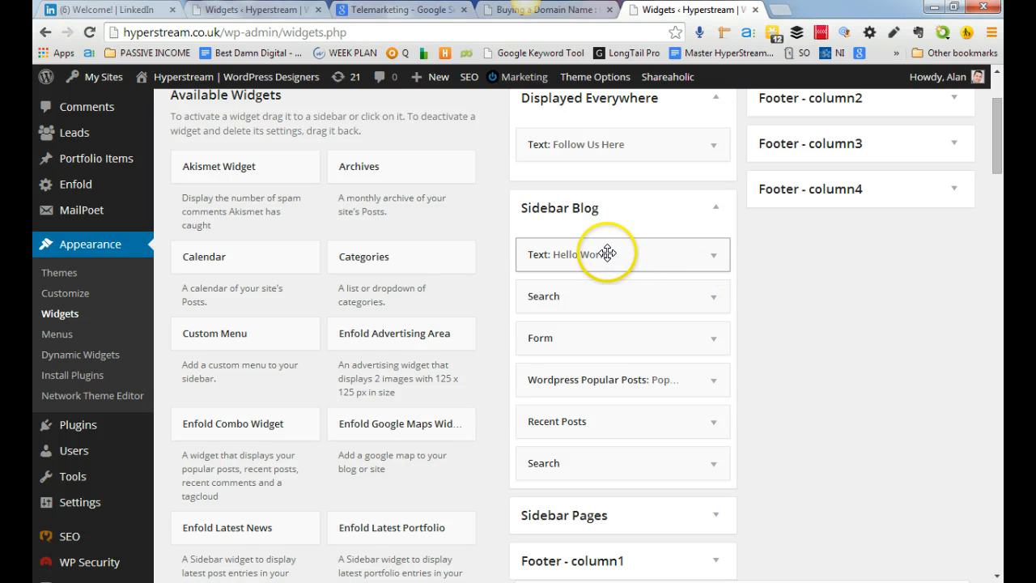
# - Drag the Hello World text widget out of Sidebar Blog back to Available Widgets
pyautogui.moveTo(621, 252); pyautogui.dragTo(272, 333)
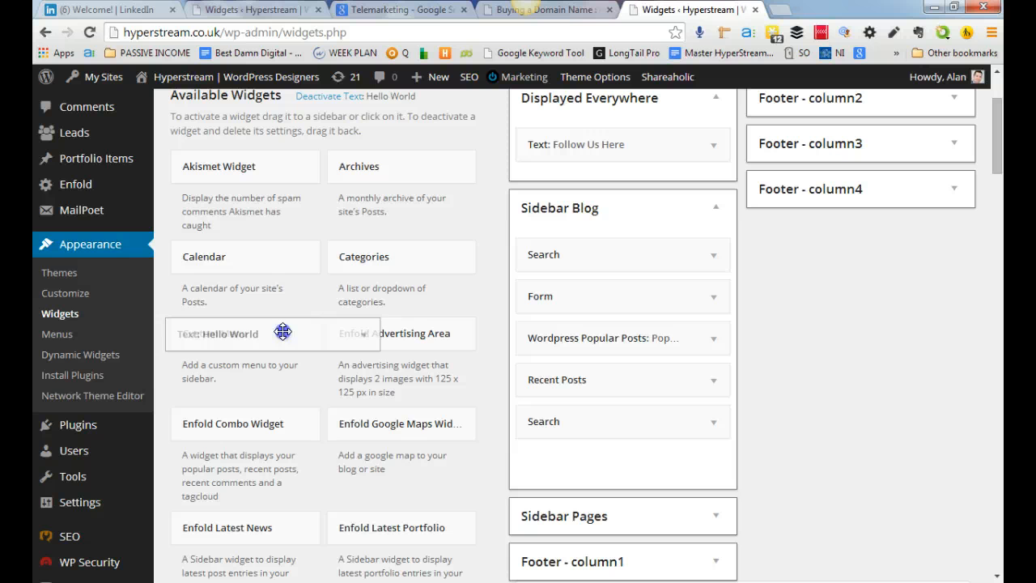
pyautogui.moveTo(283, 332); pyautogui.dragTo(306, 316)
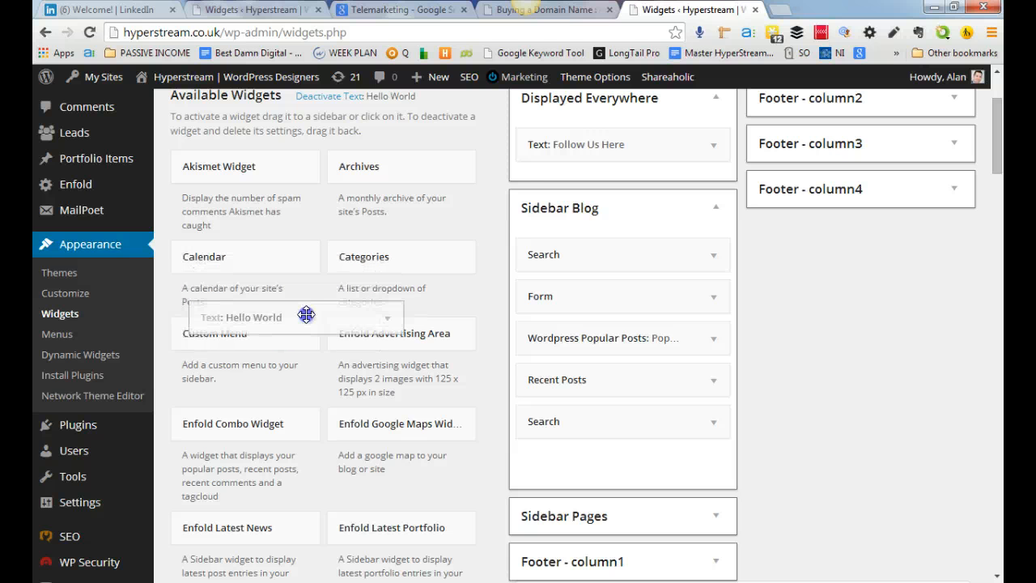
pyautogui.scroll(3)
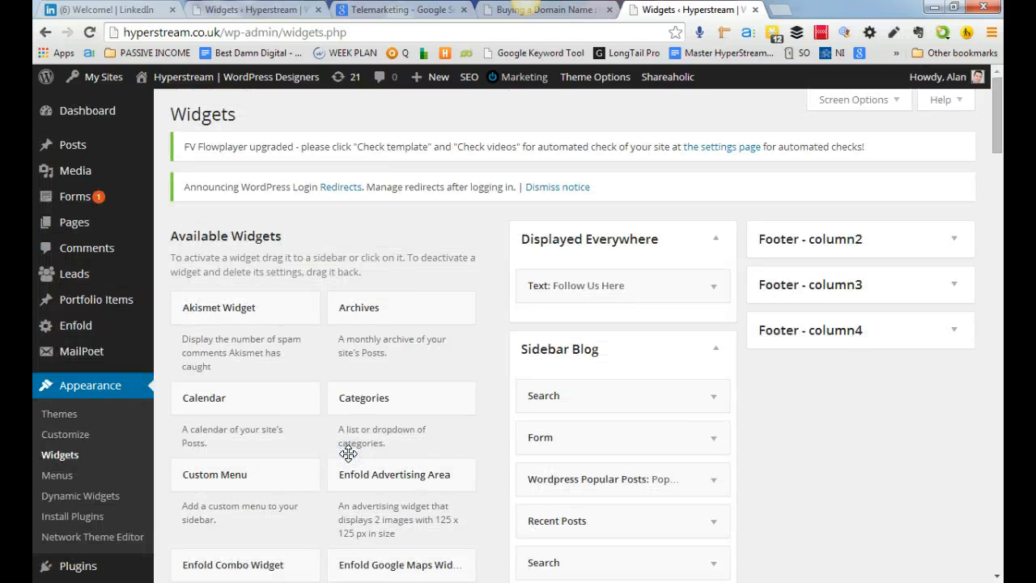
pyautogui.moveTo(259, 97)
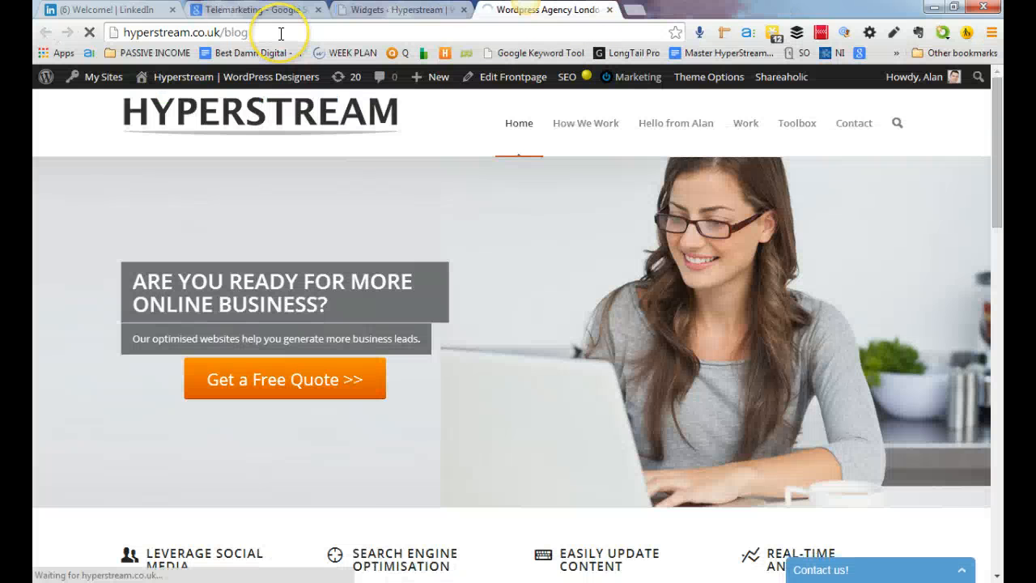
pyautogui.moveTo(460, 155)
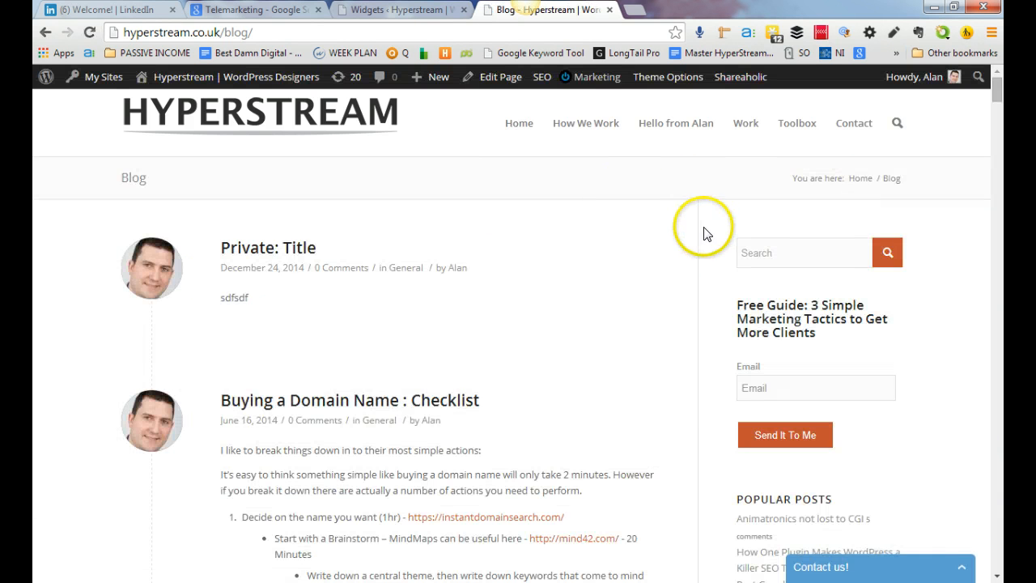
pyautogui.moveTo(709, 217)
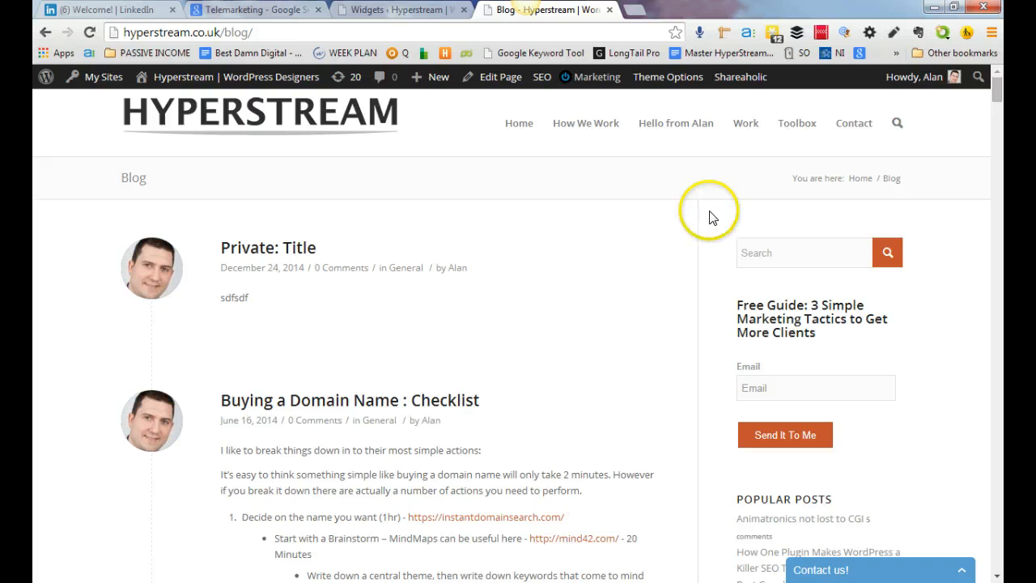